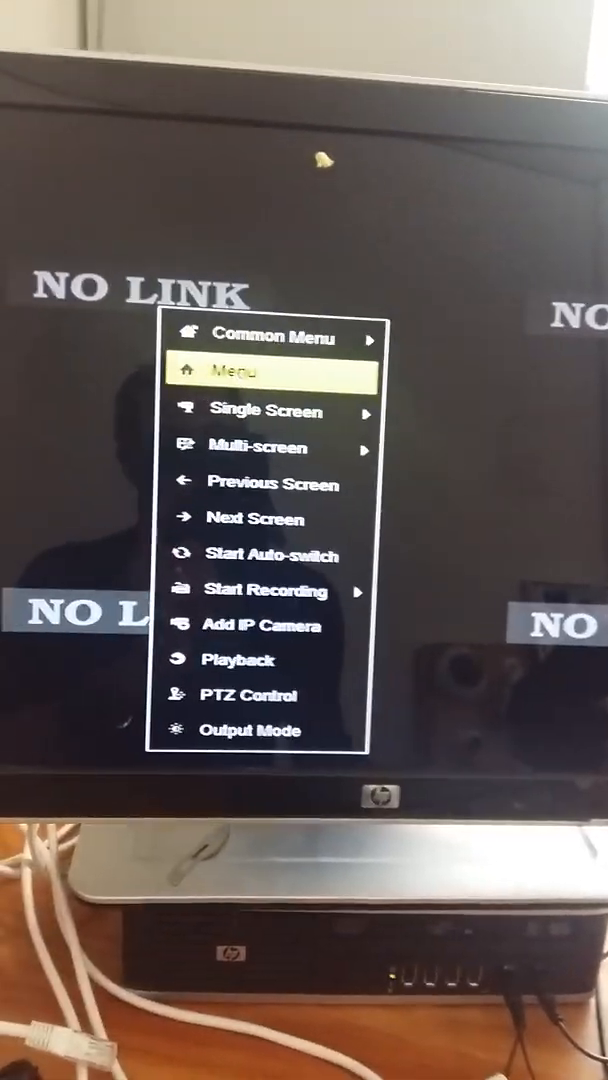
- Open Camera Management from the live-view menu to list the four IP cameras
left_click(244, 371)
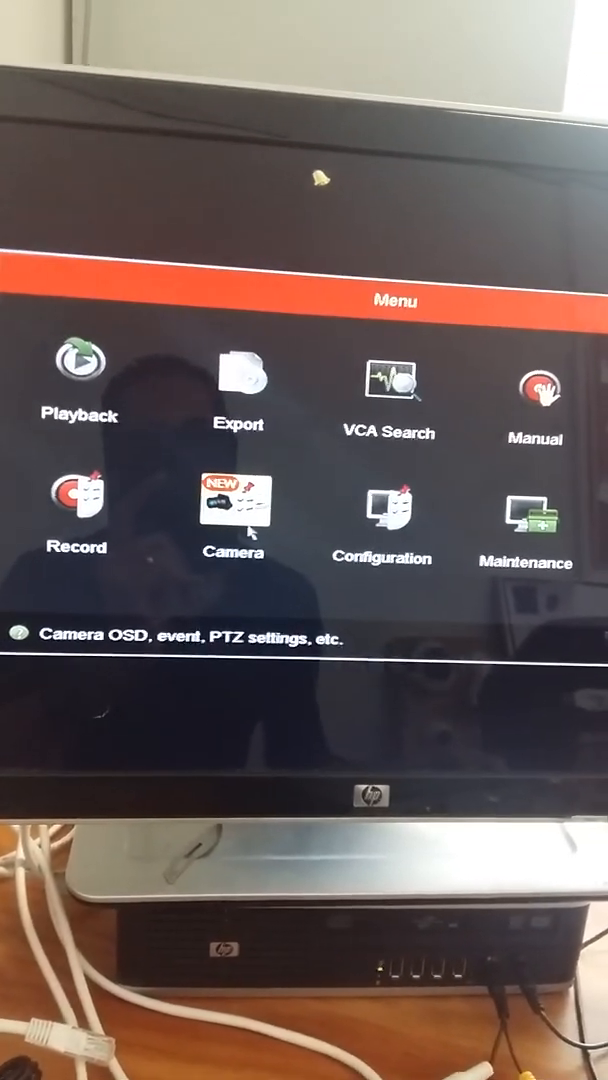
left_click(234, 518)
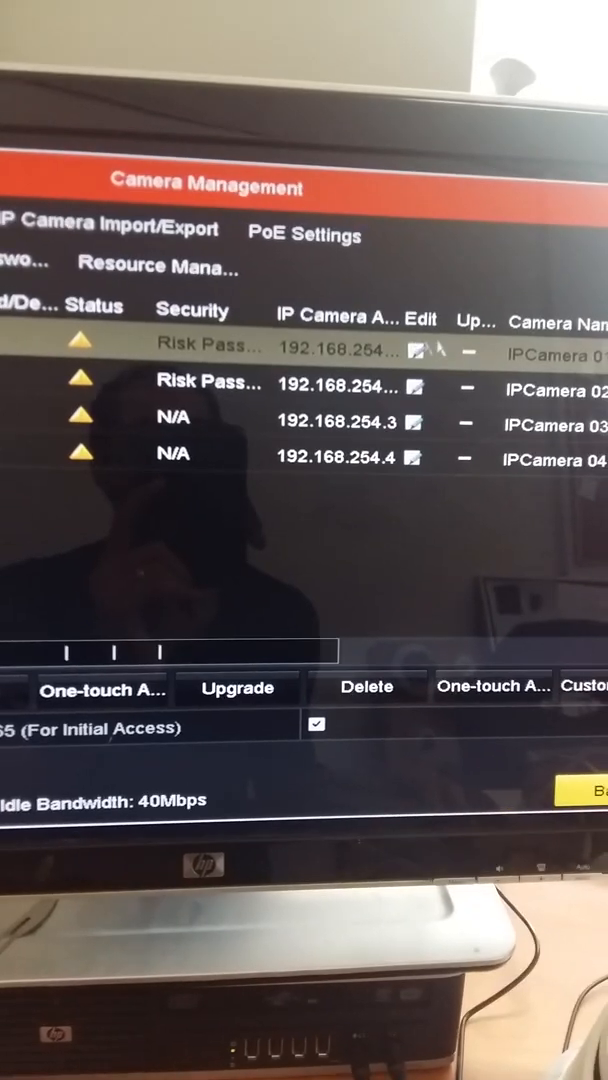
- Edit camera D1 and start editing its IP Camera Address field
left_click(415, 355)
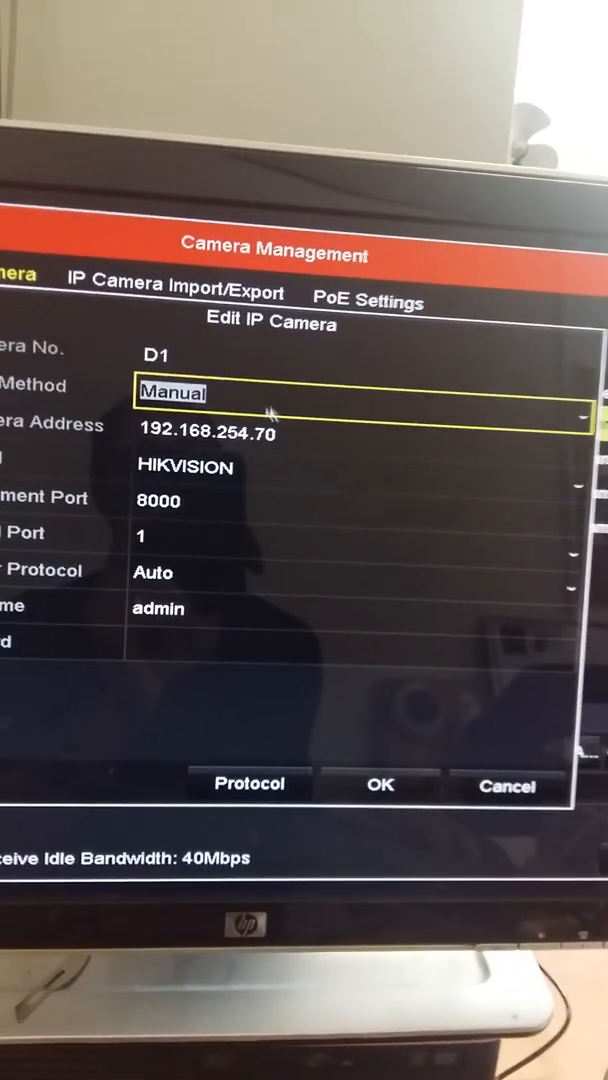
left_click(200, 432)
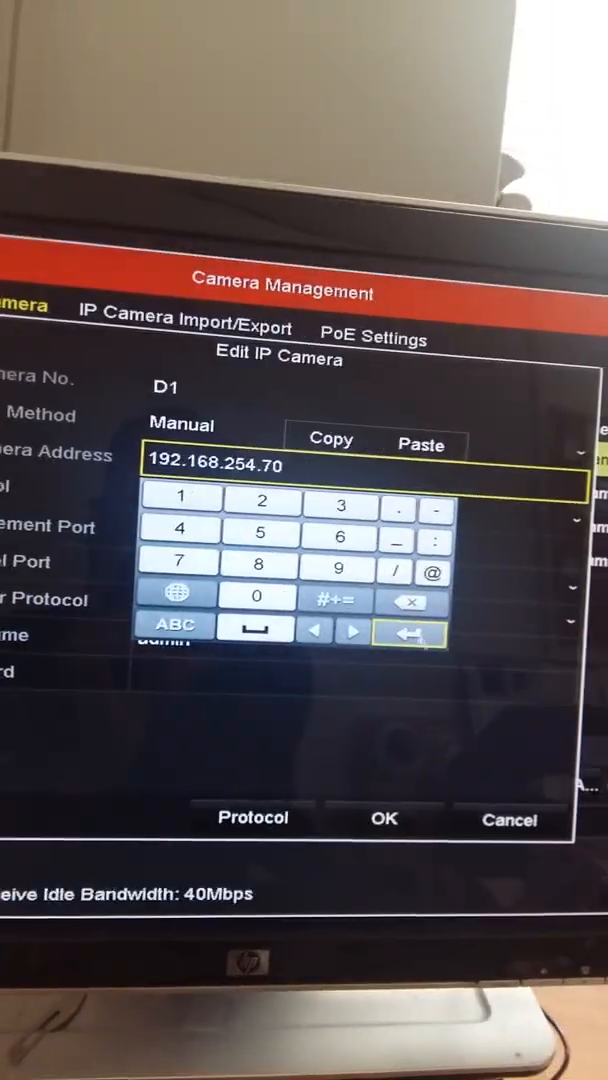
- Confirm address 192.168.254.6 for camera D1 and open the Protocol list
left_click(418, 624)
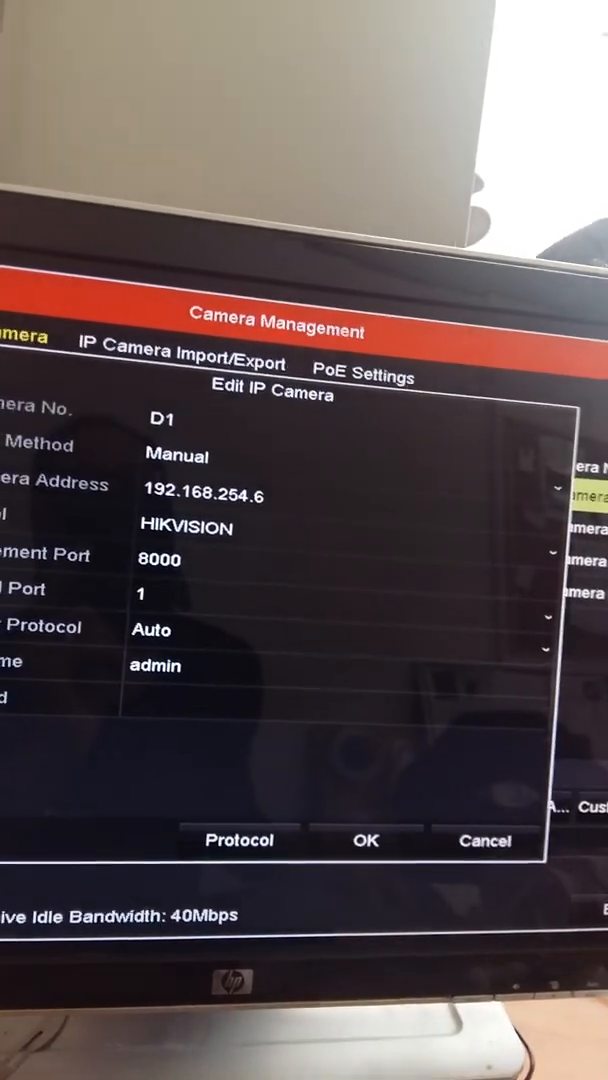
left_click(175, 456)
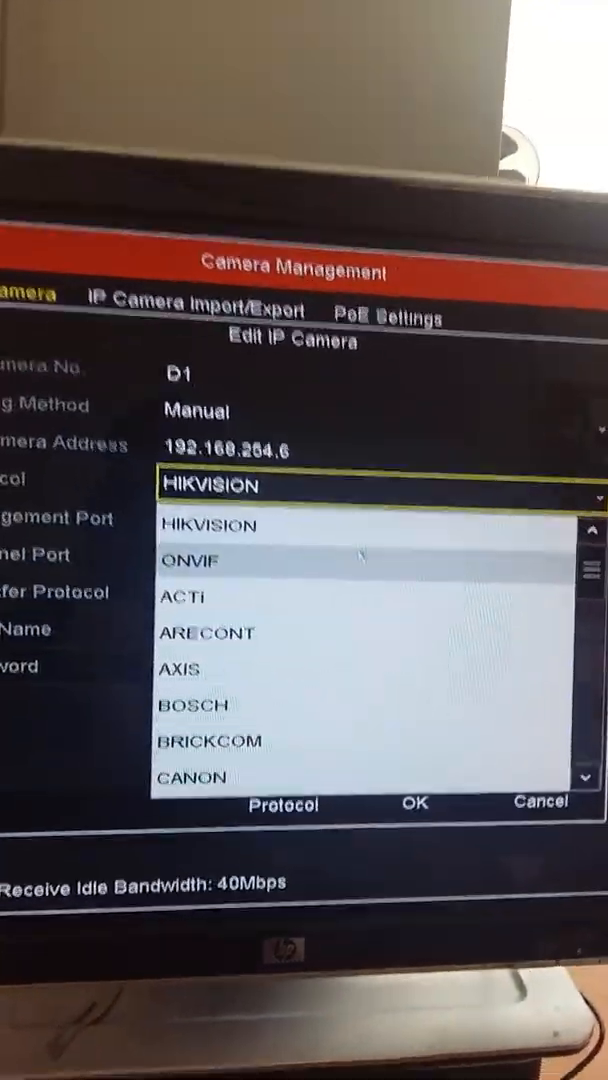
- Choose ONVIF with management port 80 for camera D1, then select the Password field
left_click(196, 560)
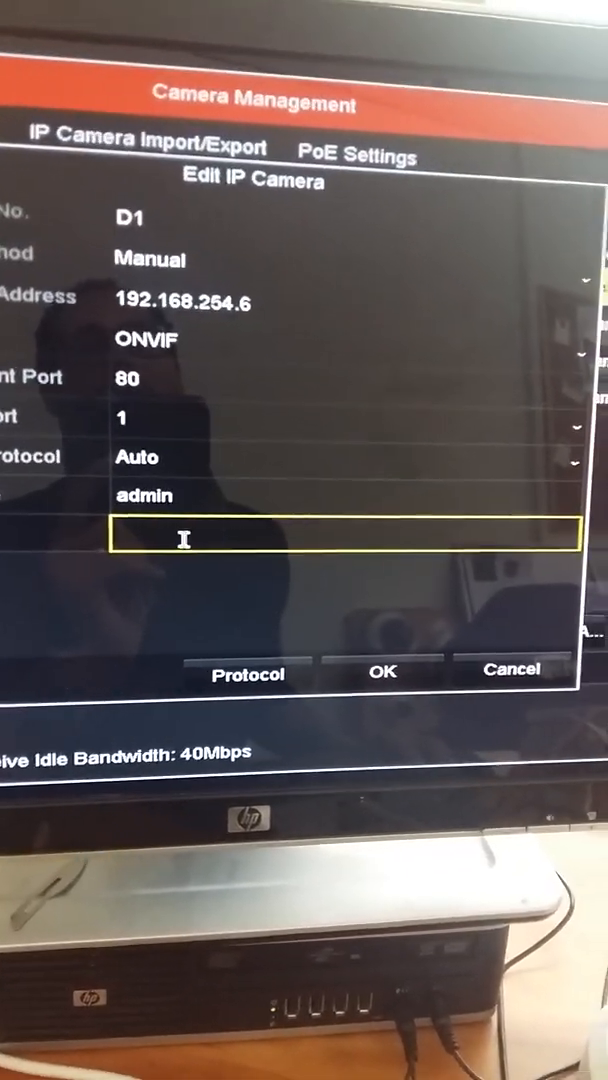
left_click(340, 538)
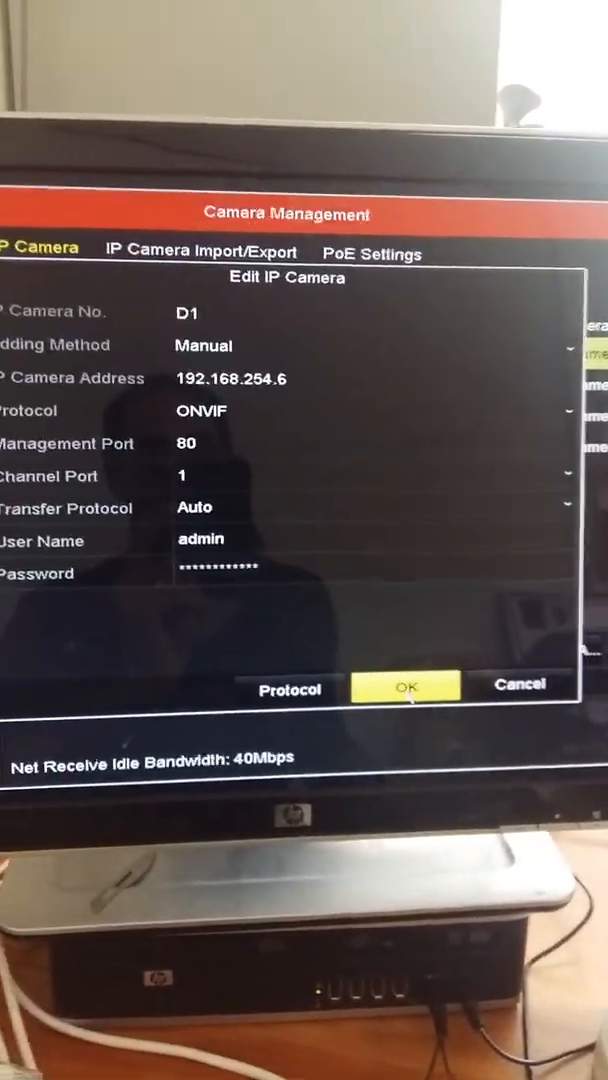
- Save camera D1's settings with the admin password via OK
left_click(405, 687)
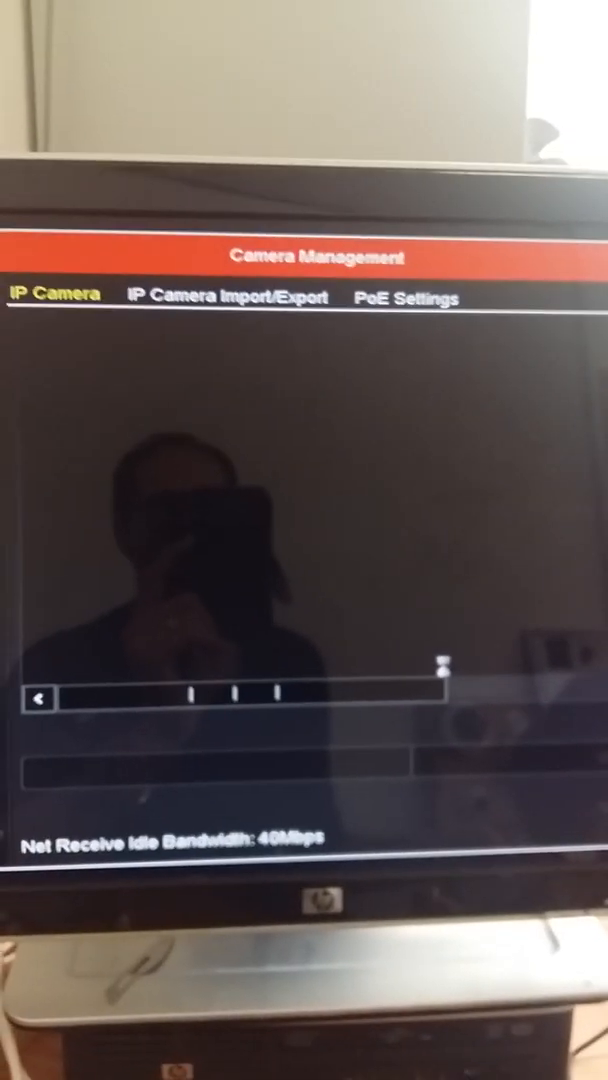